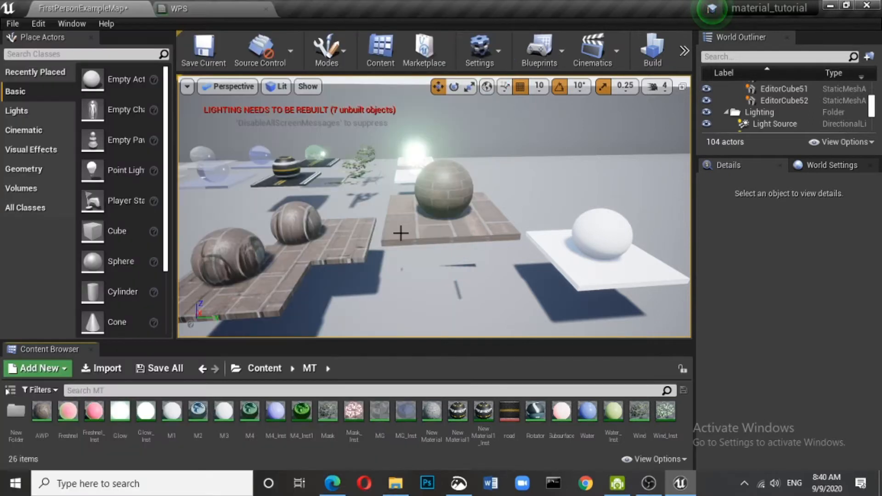
mouse_move(583, 260)
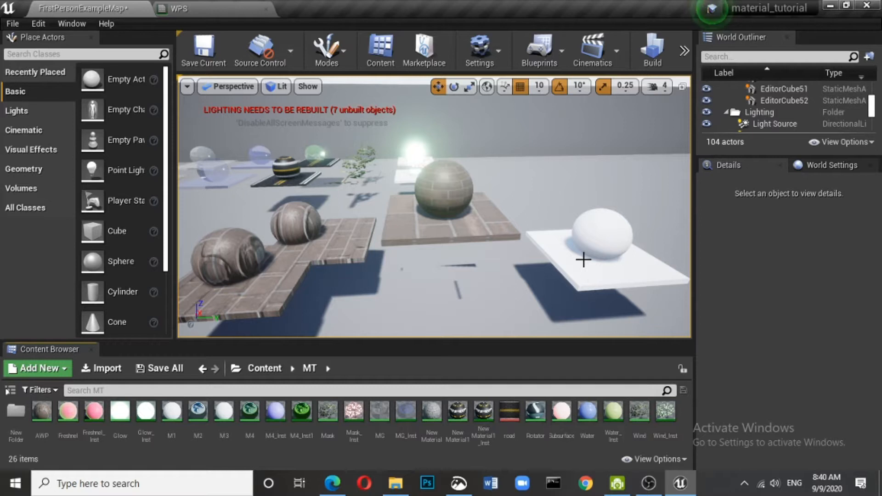
mouse_move(464, 204)
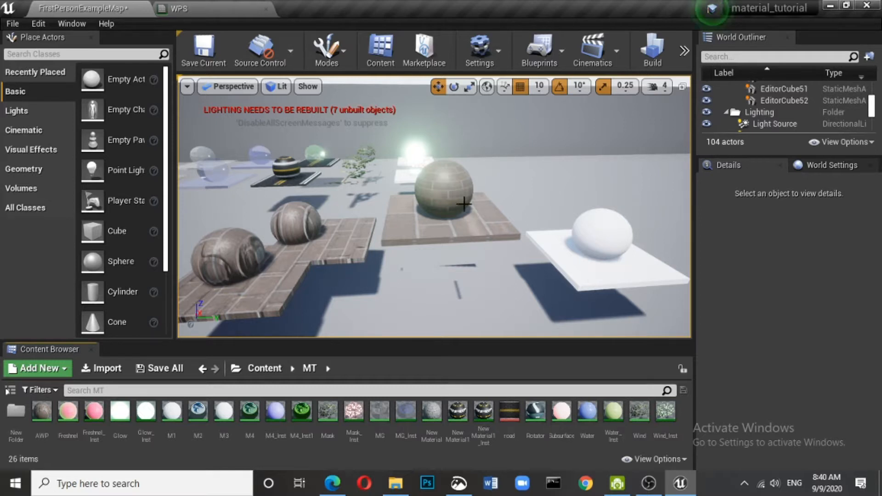
Step: Select the white sphere (Sphere45) on the platform to show its mesh and transform details
left_click(602, 230)
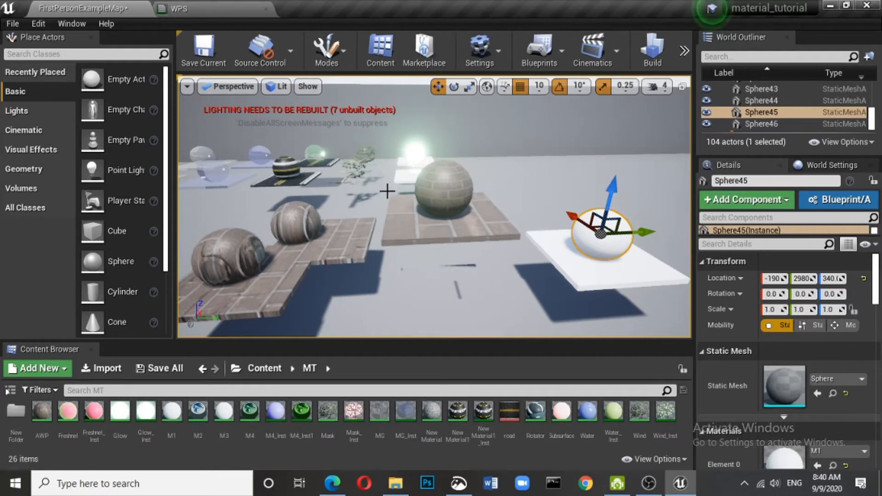
mouse_move(424, 270)
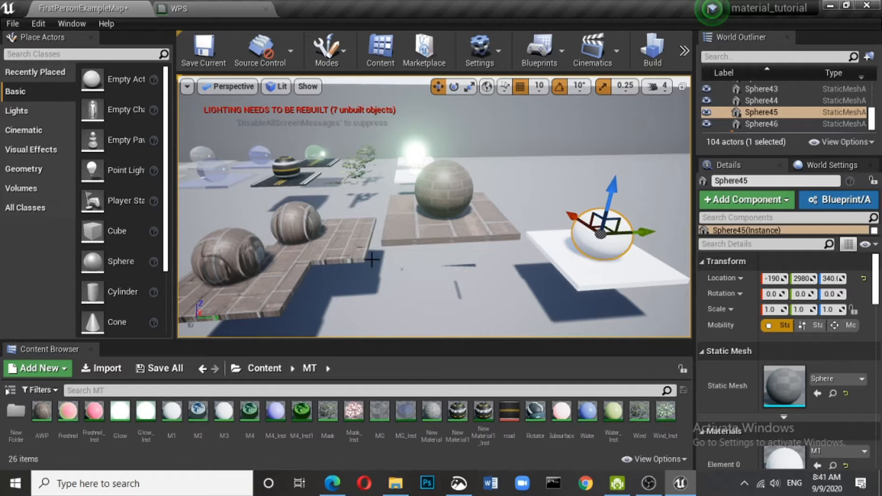
mouse_move(342, 304)
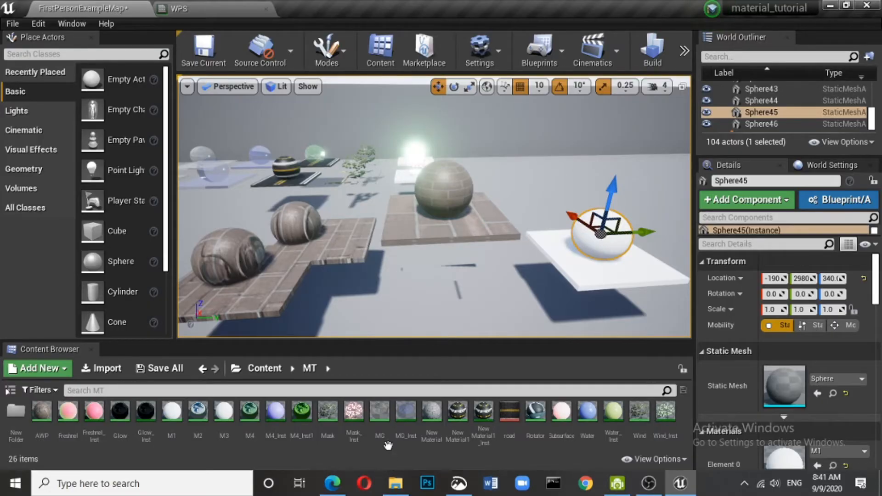
Step: Create a new Material asset in the MT content folder
right_click(379, 412)
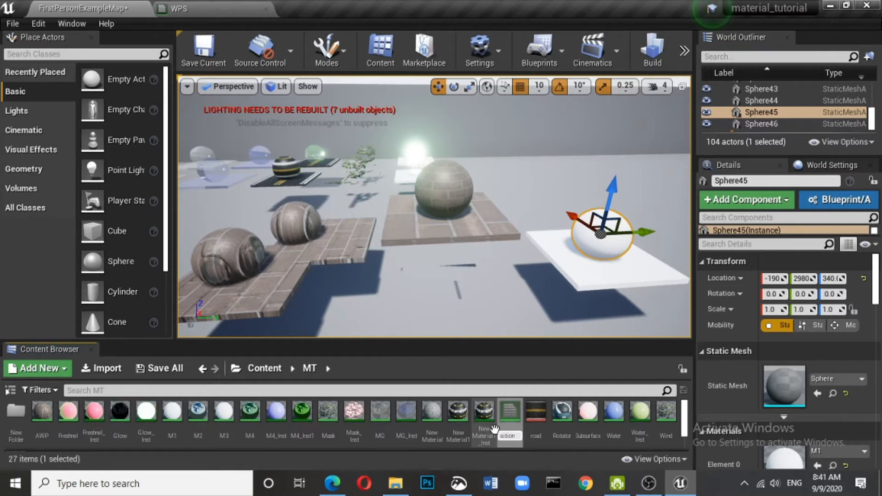
Step: Add a Constant3Vector feeding Base Color in the new material and set it to pink
double_click(509, 415)
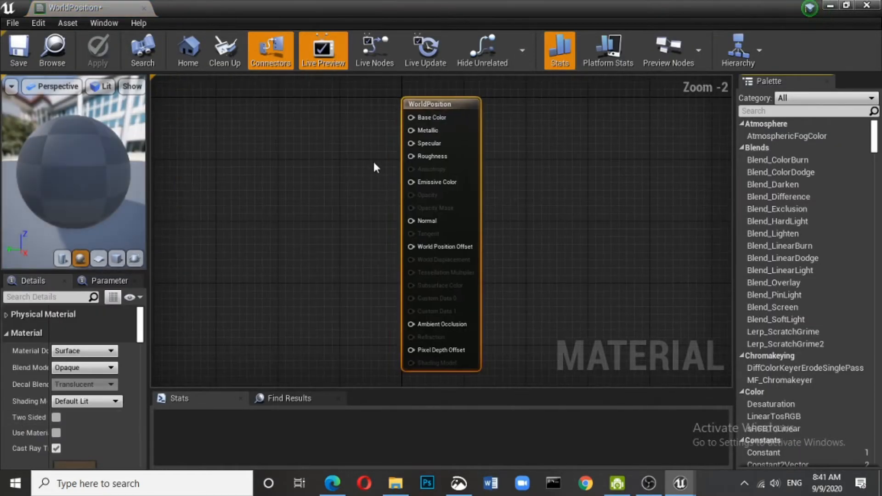
left_click(179, 398)
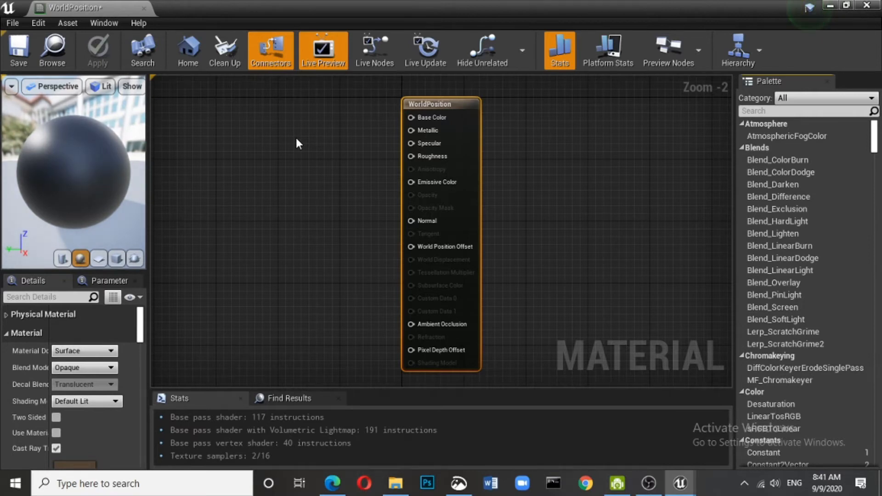
mouse_move(298, 127)
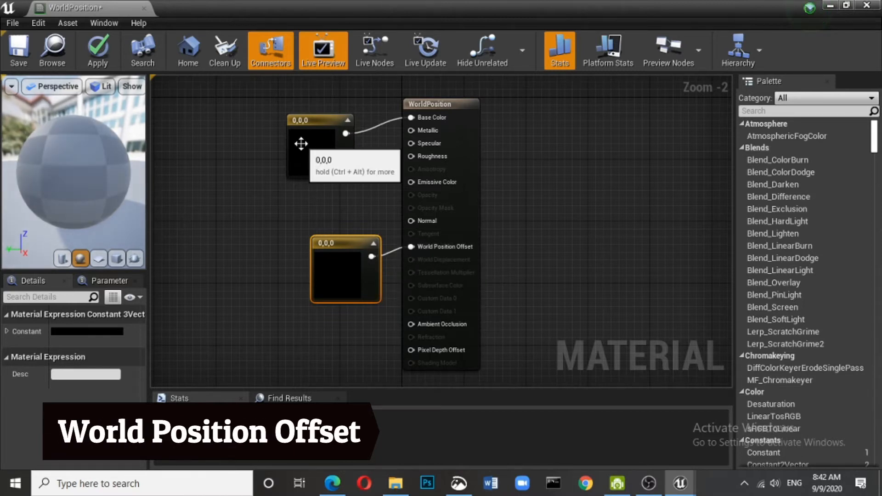
left_click(320, 146)
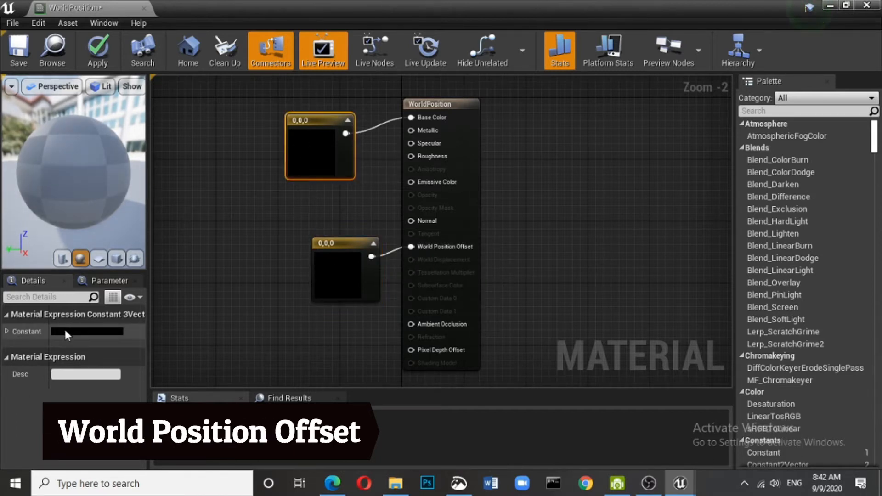
double_click(86, 330)
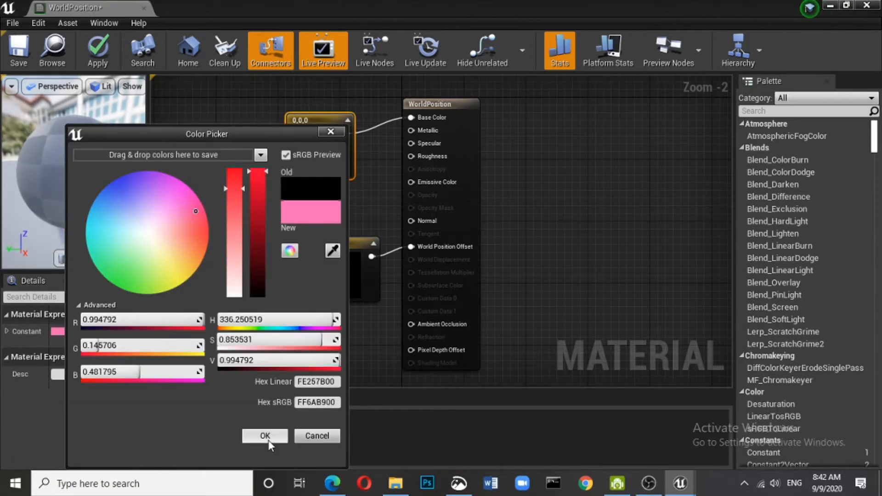
left_click(265, 436)
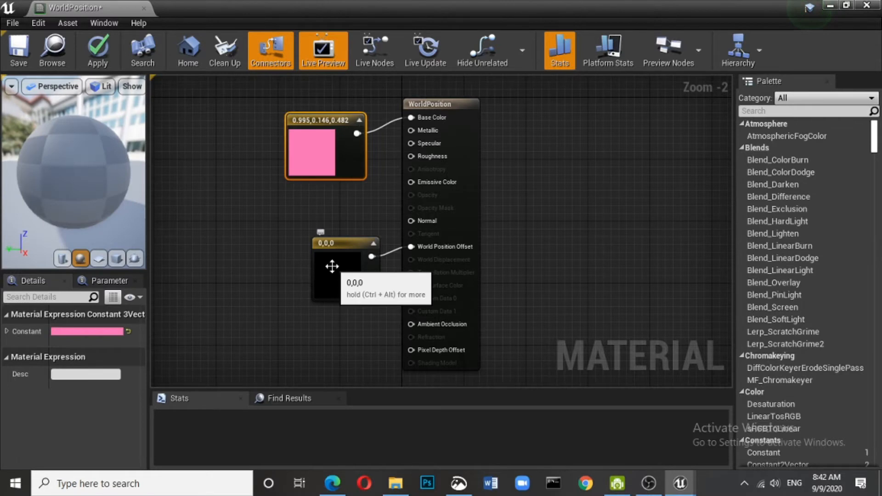
Step: Leave the Constant3Vector feeding World Position Offset at black zero
left_click(346, 269)
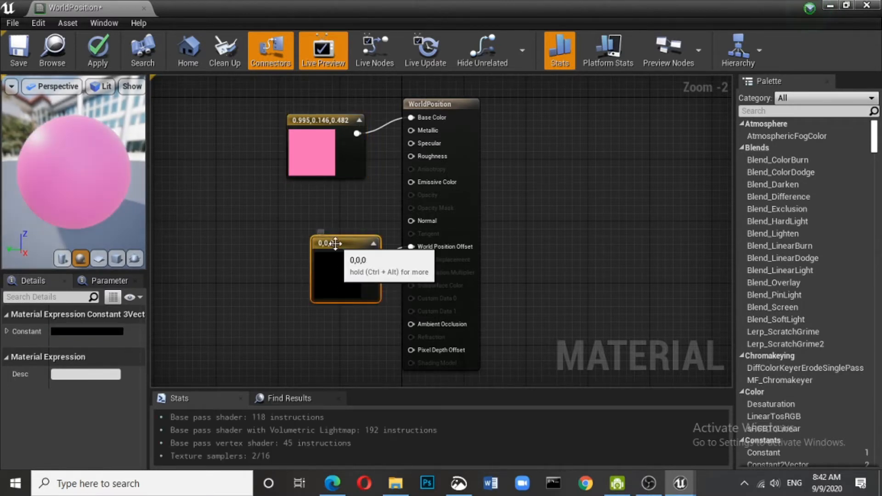
double_click(345, 274)
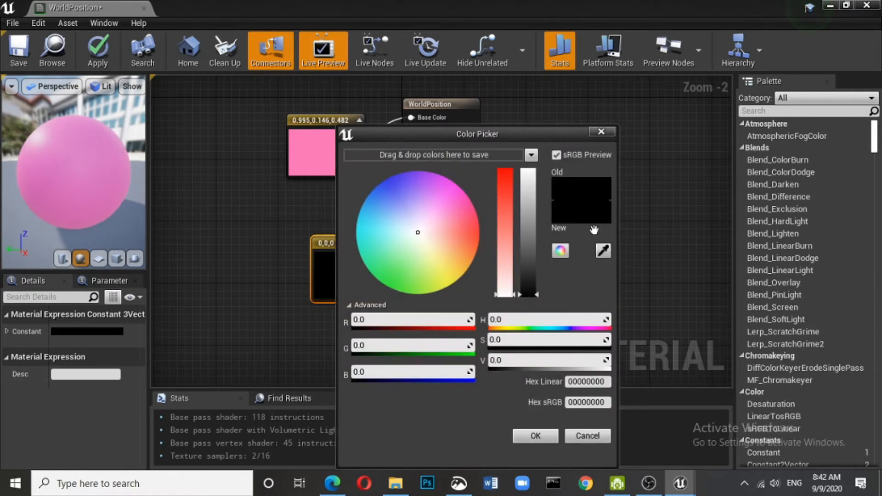
mouse_move(580, 212)
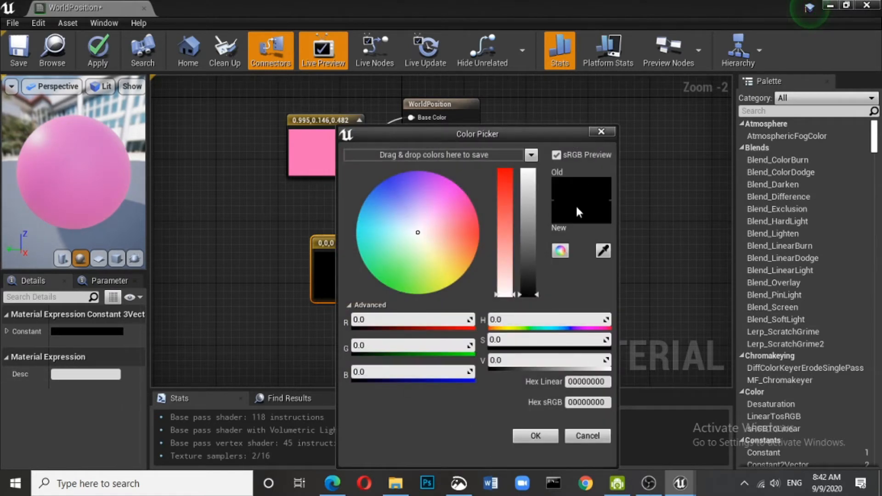
left_click(588, 435)
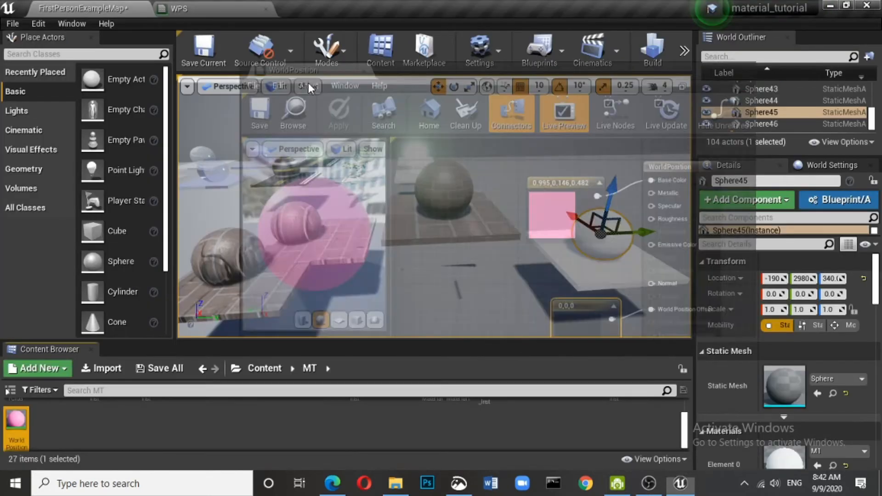
Step: Glance at the WPS reference material and close it, returning to WorldPosition
left_click(315, 8)
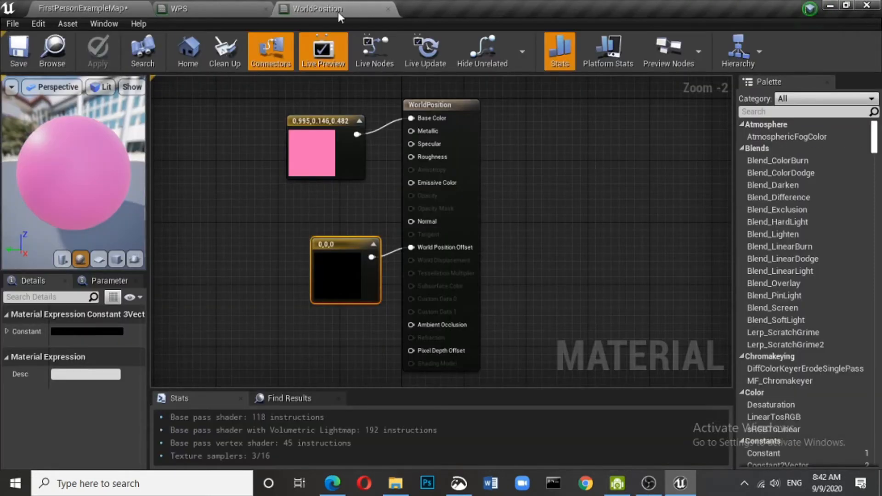
left_click(178, 9)
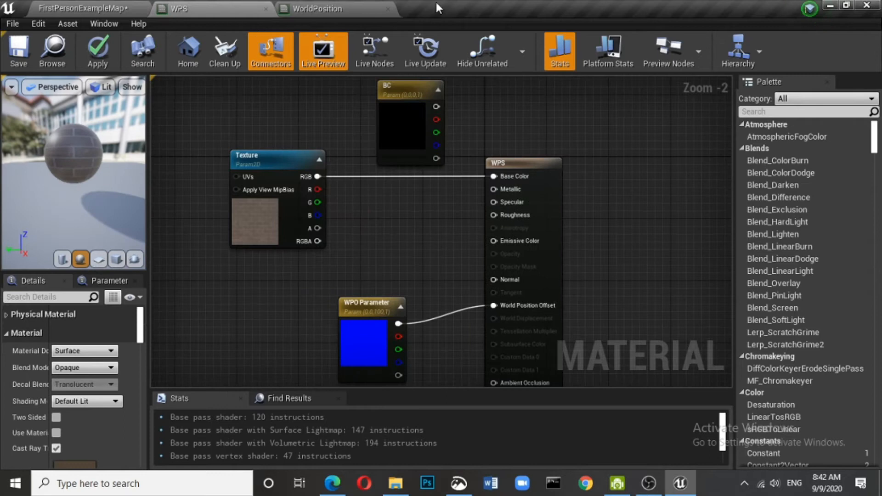
left_click(264, 8)
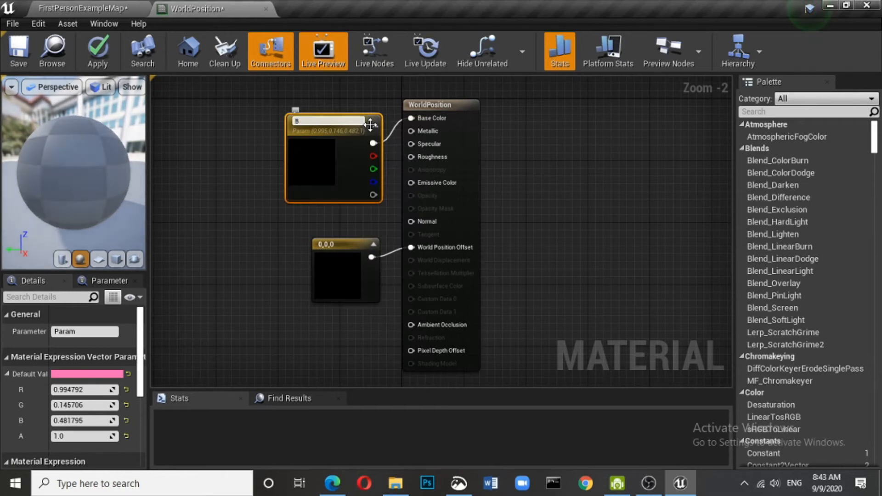
Step: Name the colour parameter BC, convert the offset constant to parameter WPONo, and save the material
type("C")
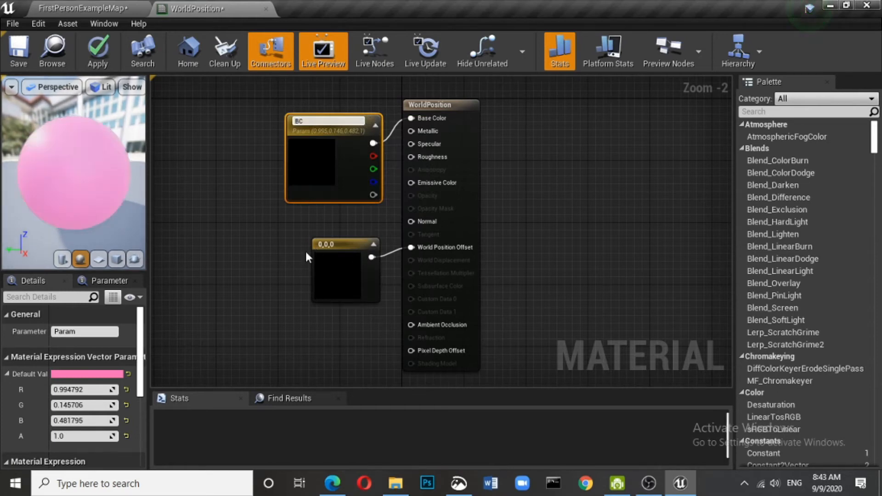
right_click(346, 270)
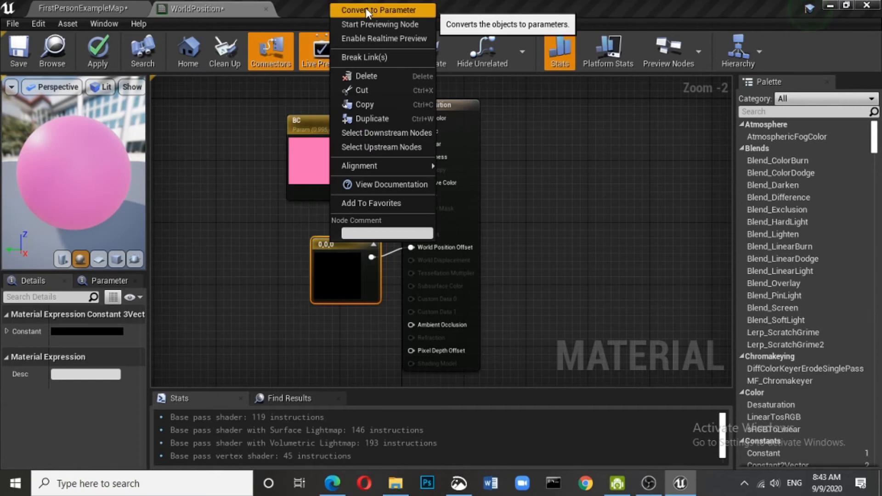
left_click(382, 10)
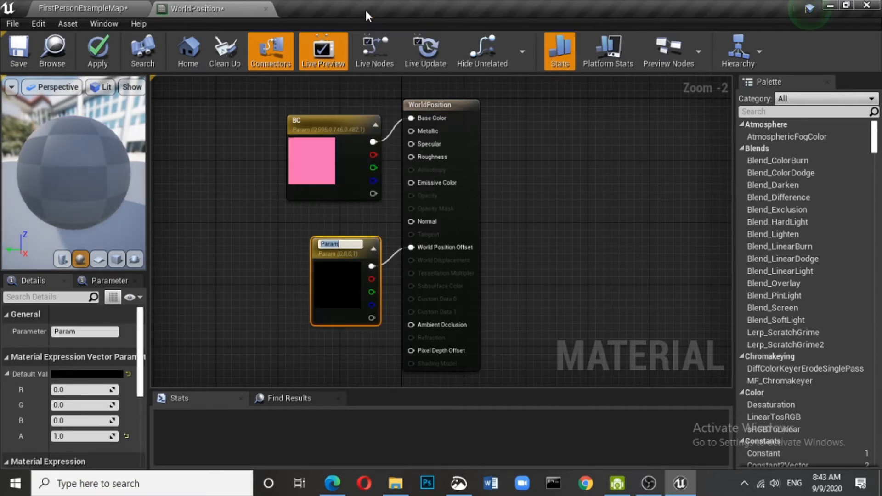
type("WPONo")
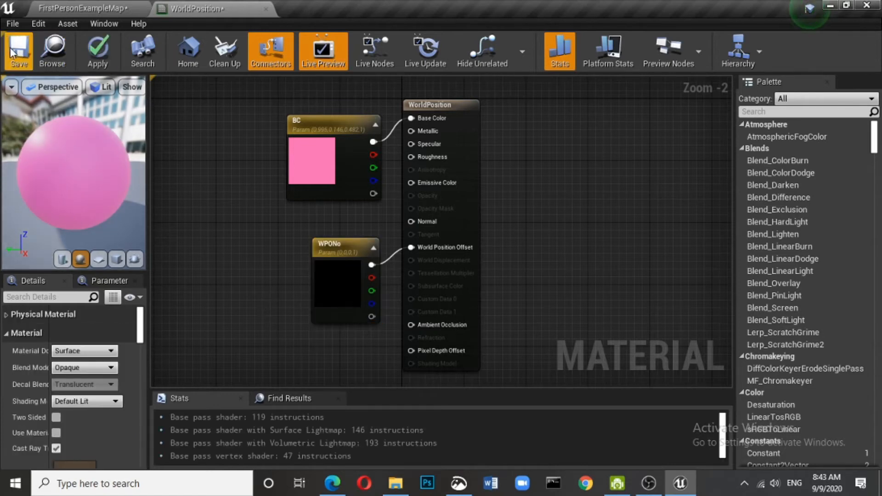
left_click(85, 8)
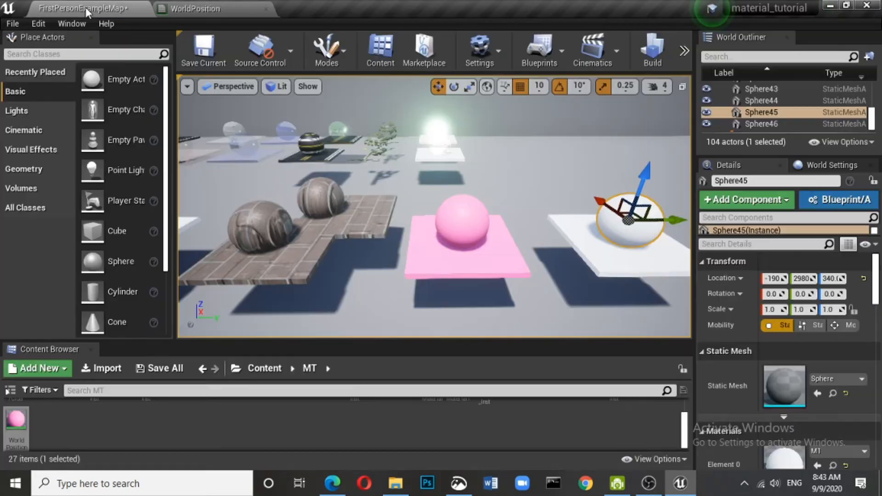
Step: Create WorldPosition_Inst from the material and float its editor over the level
left_click(34, 367)
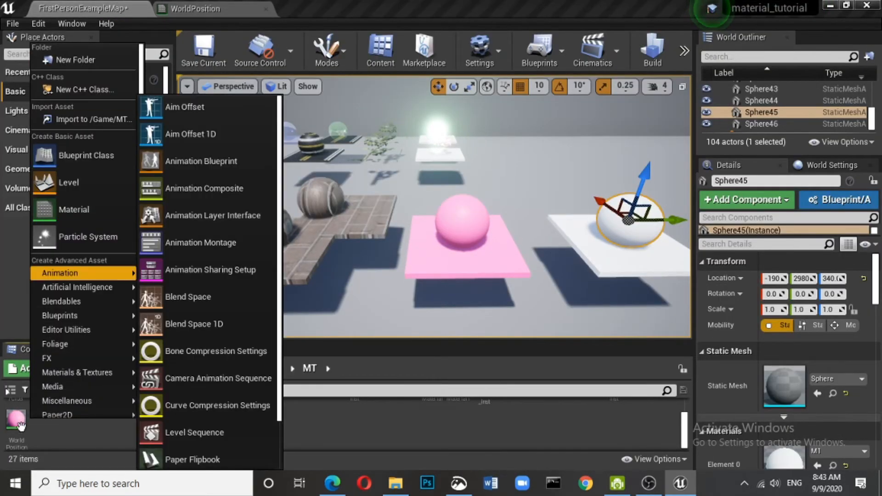
right_click(16, 419)
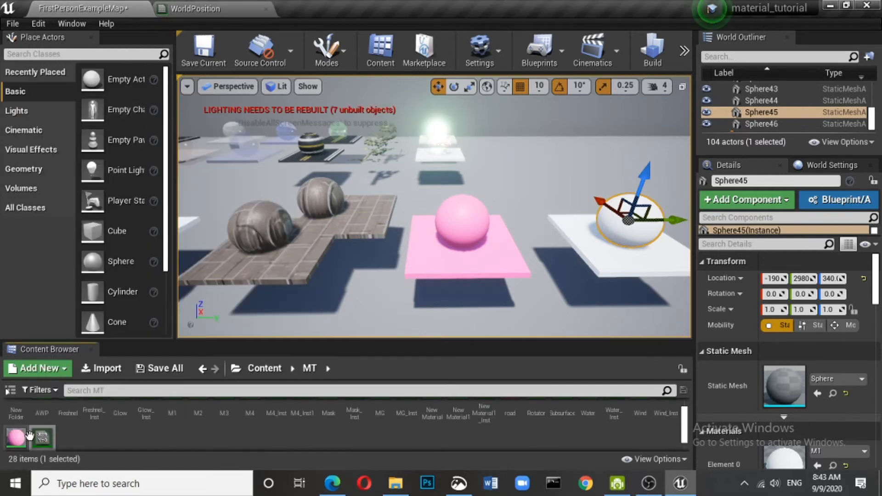
left_click(42, 438)
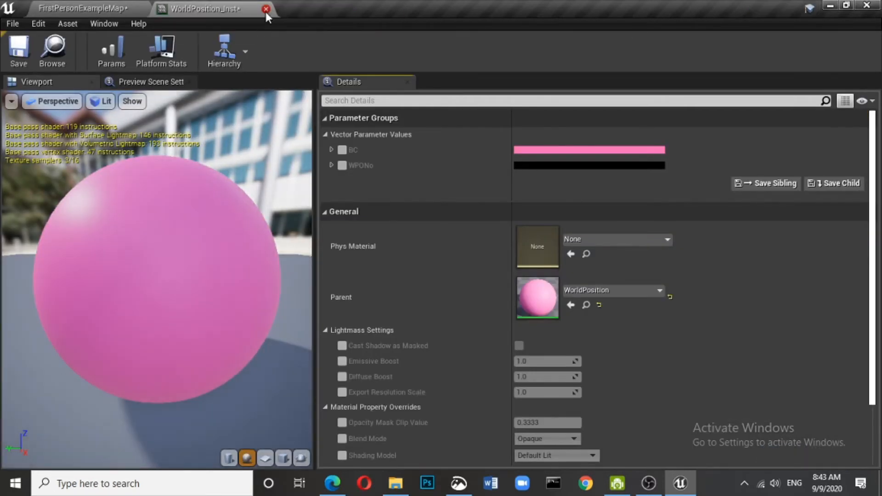
mouse_move(203, 9)
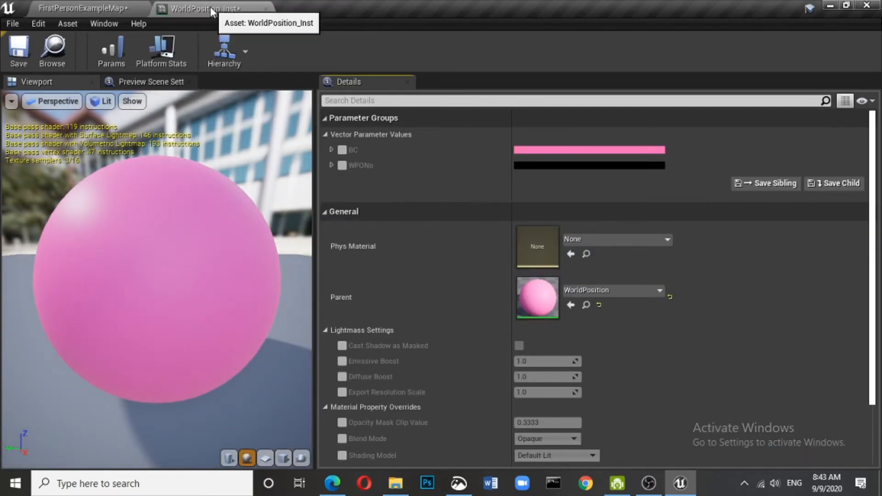
left_click(82, 8)
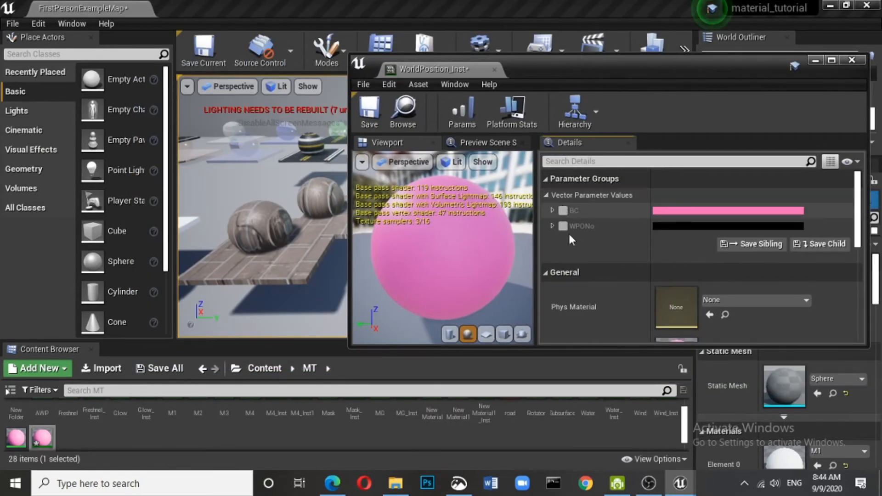
Step: Enable the BC and WPONo overrides and set BC to light blue
left_click(563, 226)
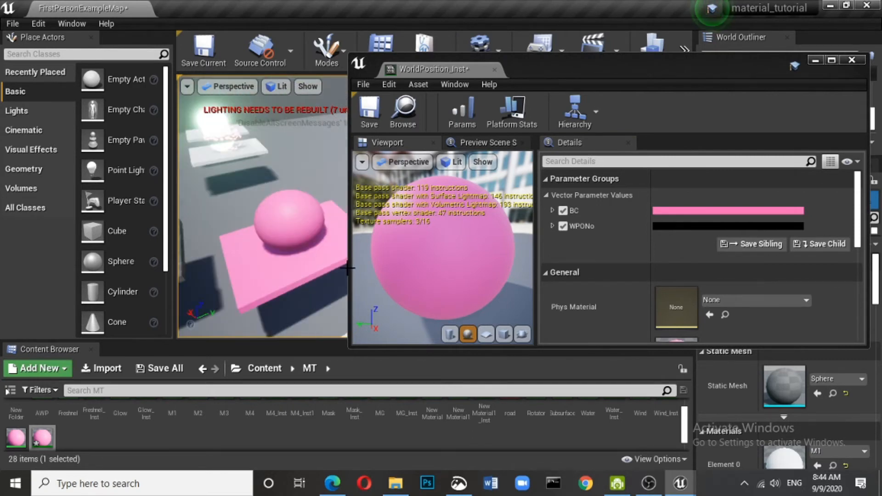
mouse_move(377, 280)
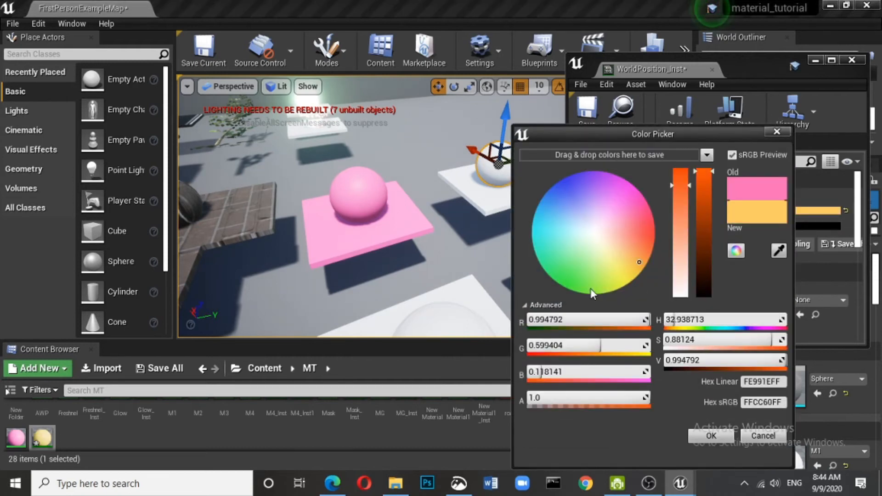
left_click(567, 201)
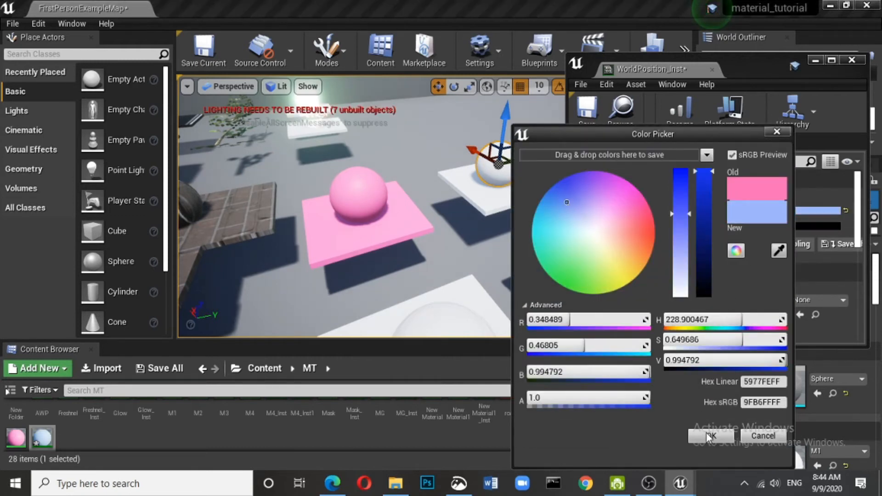
left_click(711, 436)
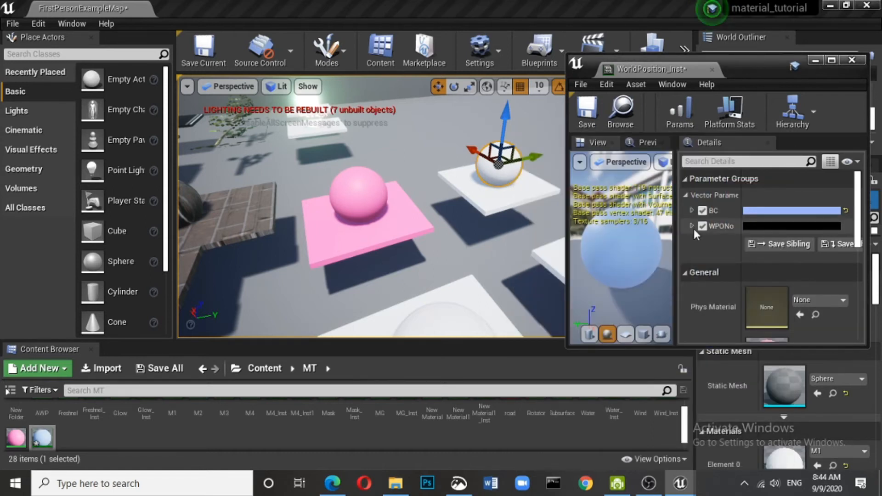
Step: Test WPONo R, G, B offsets at 100 on the blue sphere, then return them to 0
left_click(692, 226)
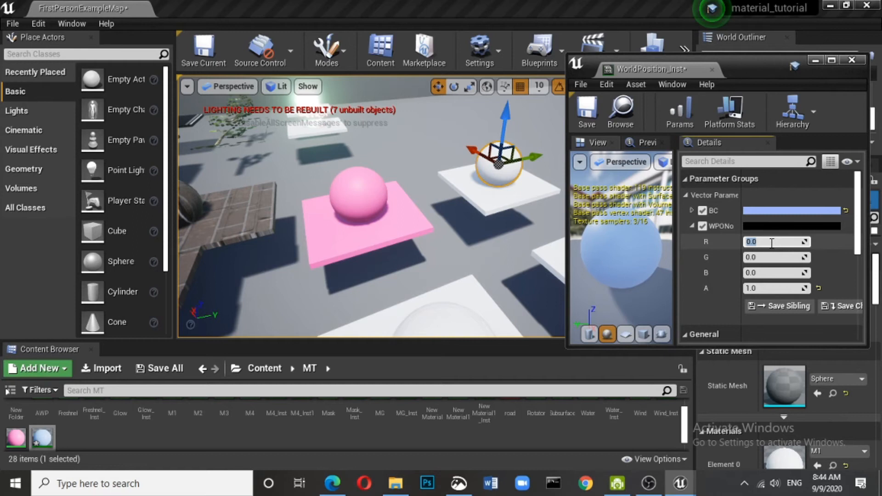
type("10")
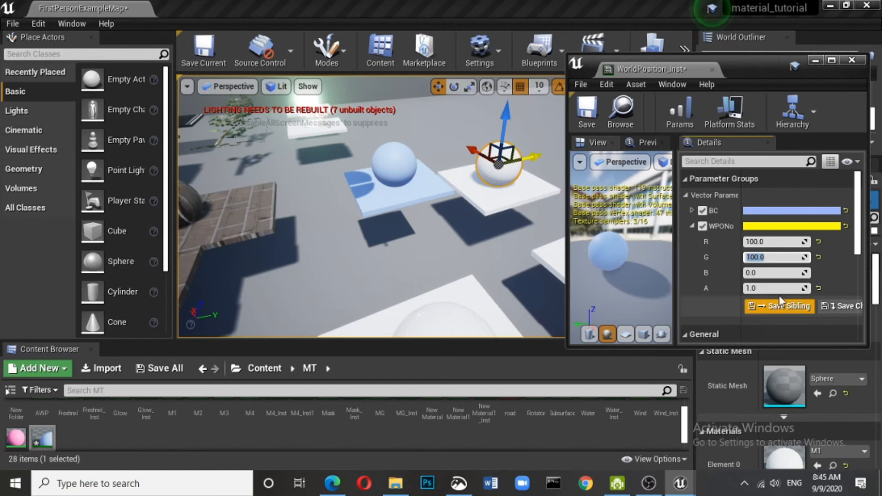
left_click(776, 273)
type("100")
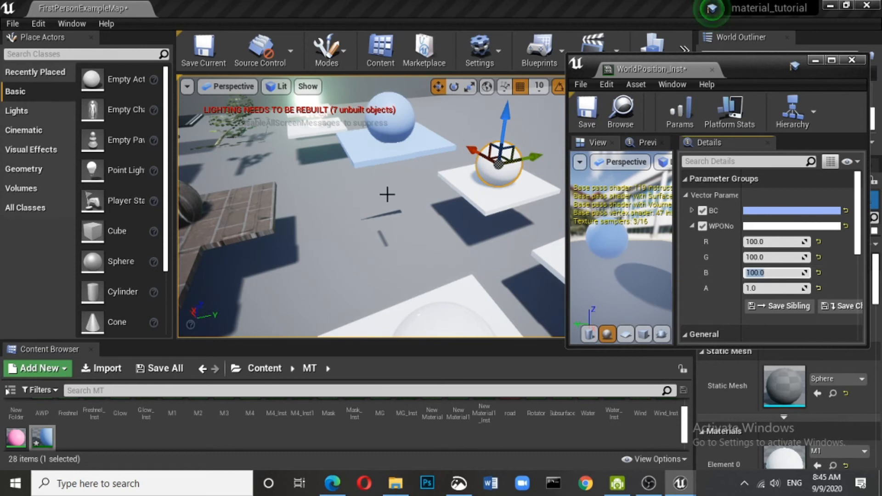
mouse_move(393, 198)
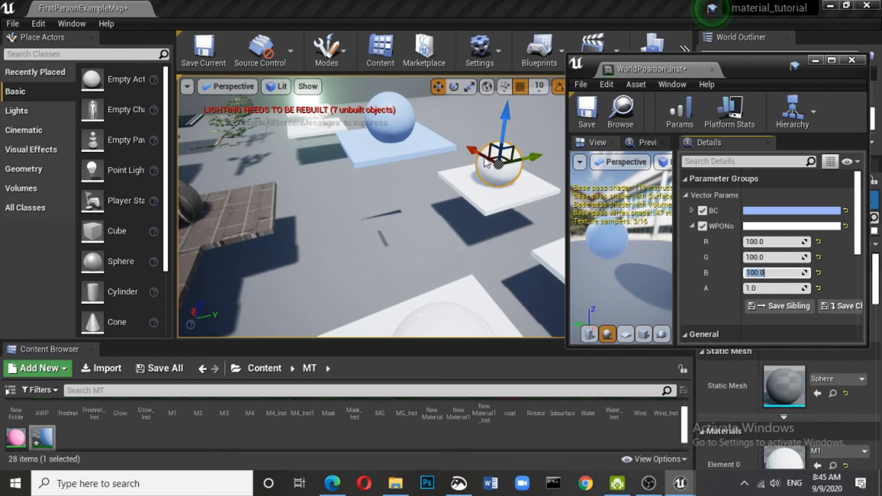
mouse_move(400, 140)
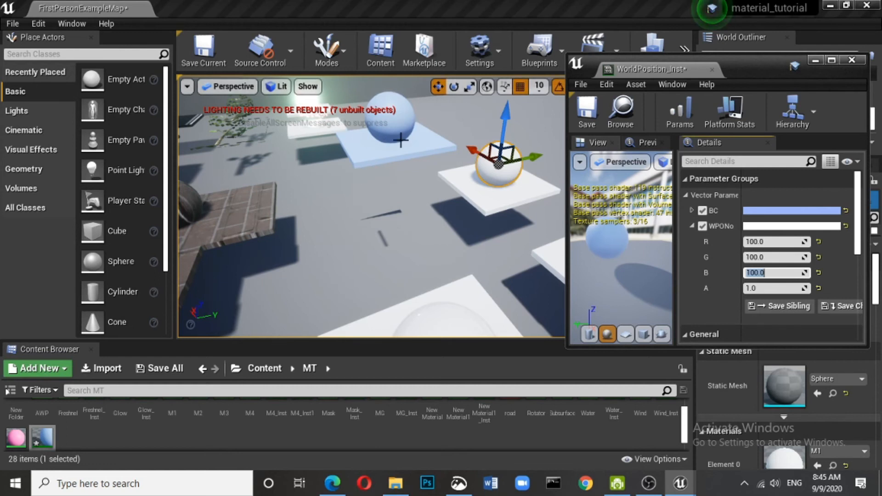
left_click(702, 226)
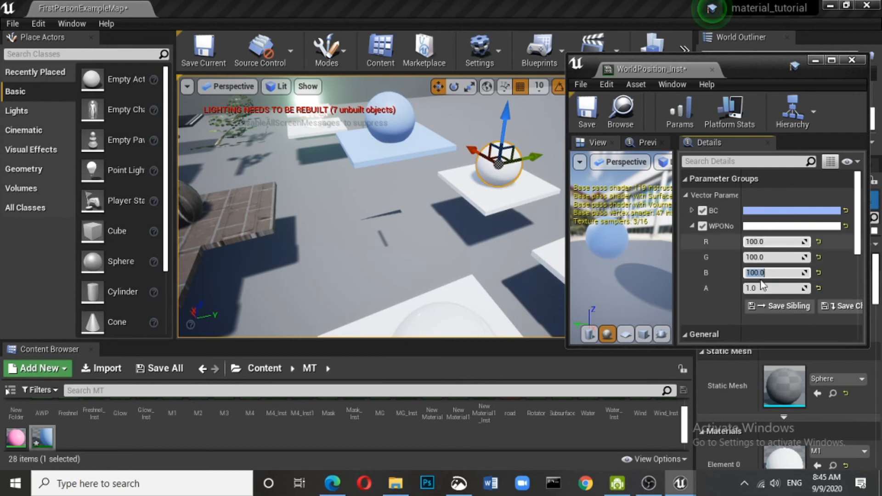
mouse_move(376, 121)
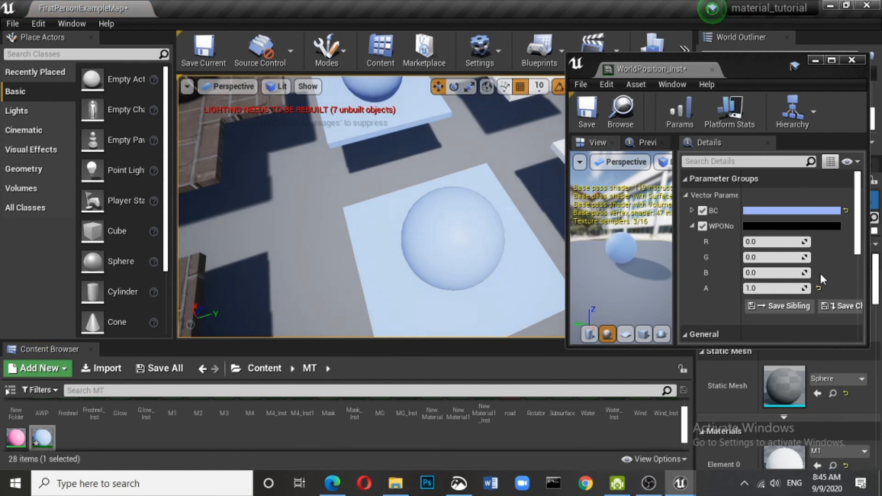
left_click(776, 273)
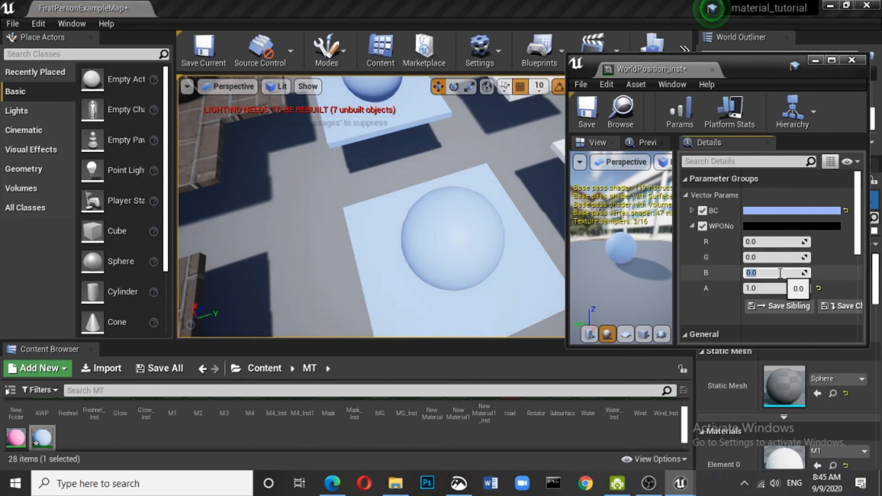